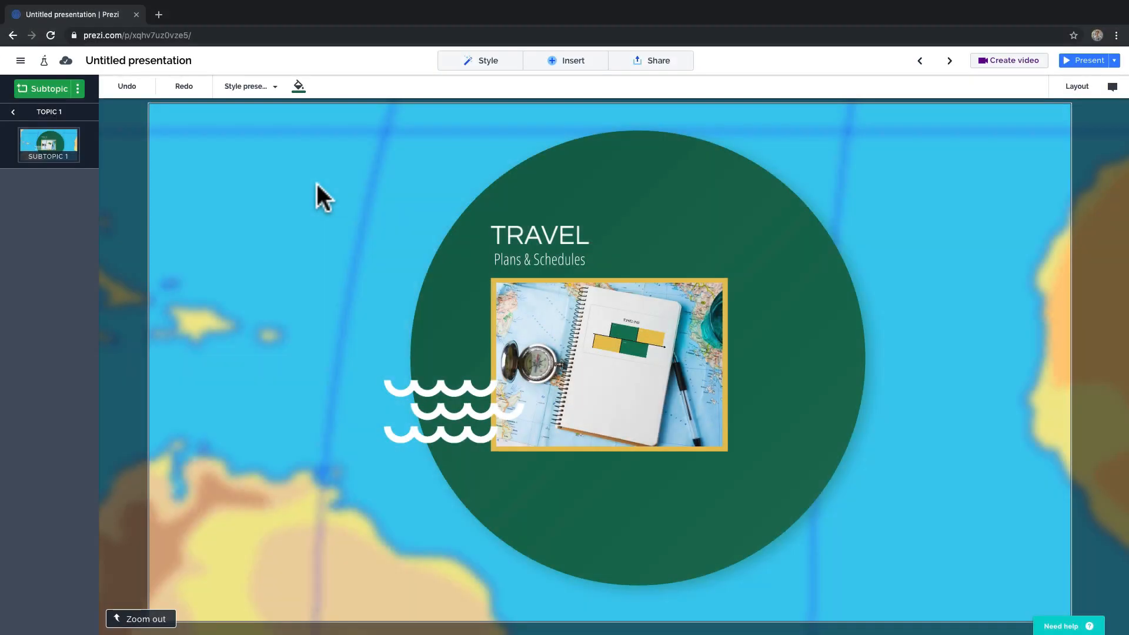
{"action": "mouse_move", "coordinate": [370, 213]}
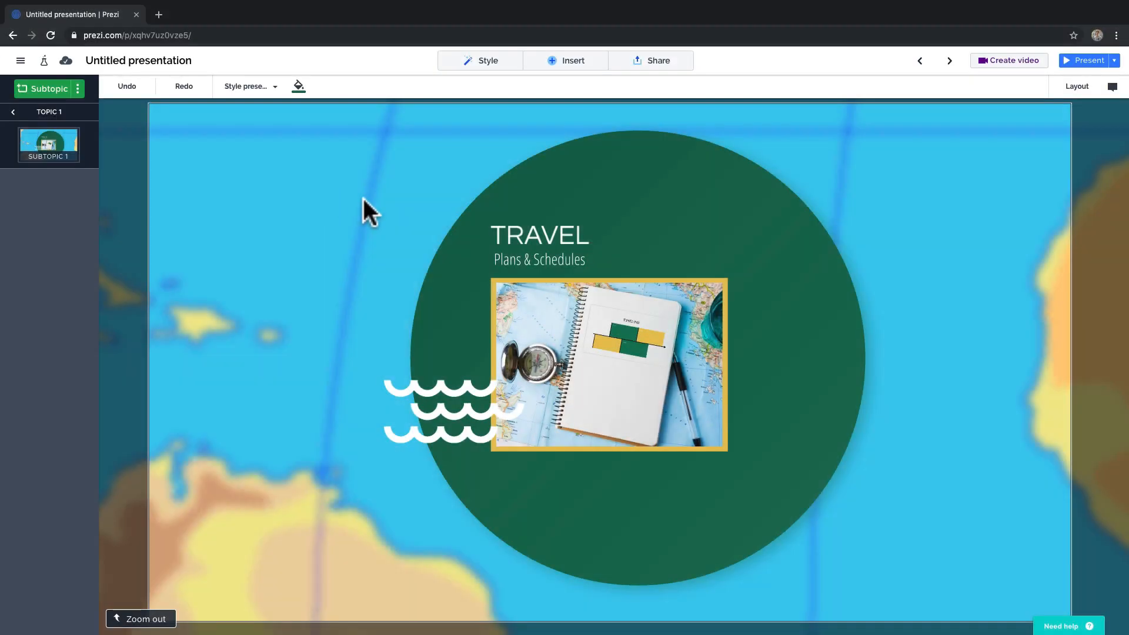
Select the TRAVEL title, notebook photo and wave shapes together as one set.
{"action": "left_click", "coordinate": [538, 236]}
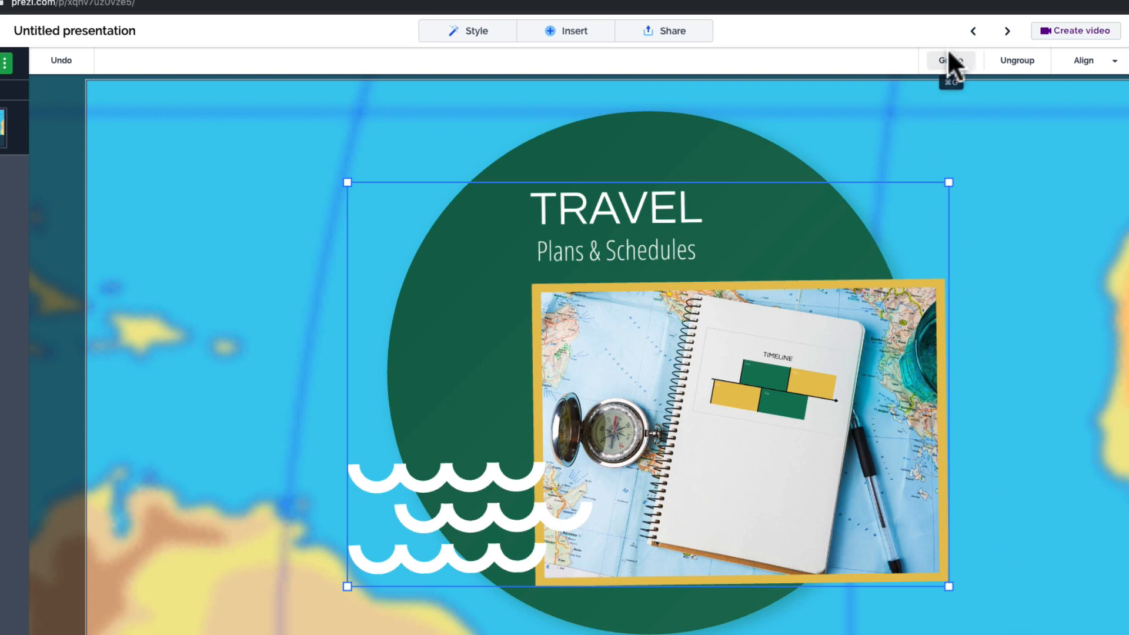
Group the title, photo and waves into one object and bring up the title's font-family list.
{"action": "left_click", "coordinate": [950, 60]}
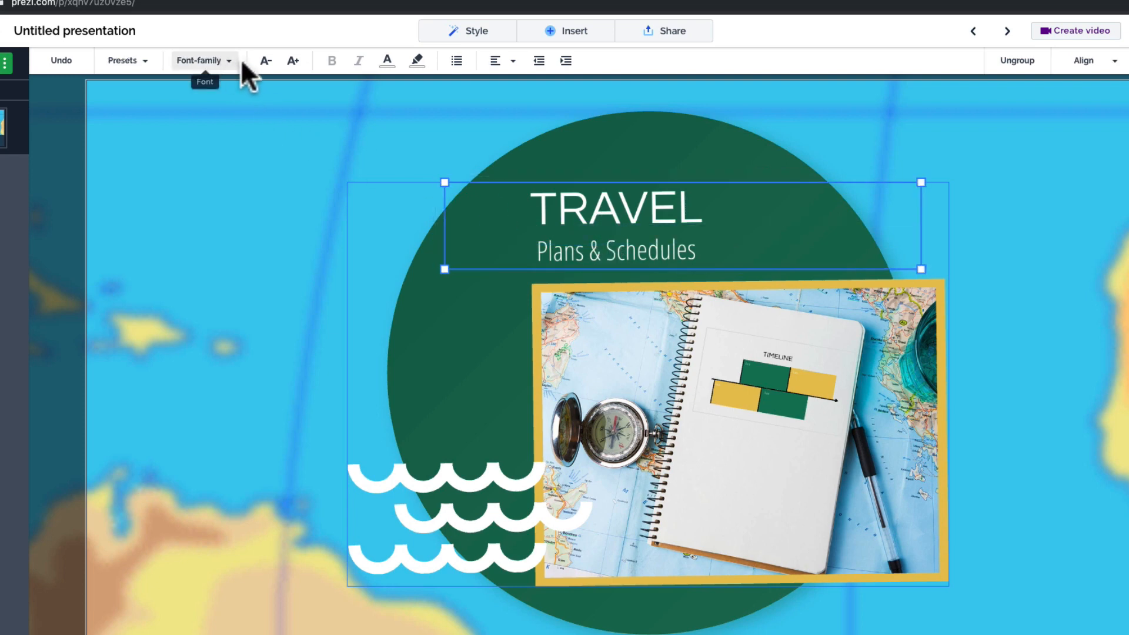
{"action": "left_click", "coordinate": [417, 60]}
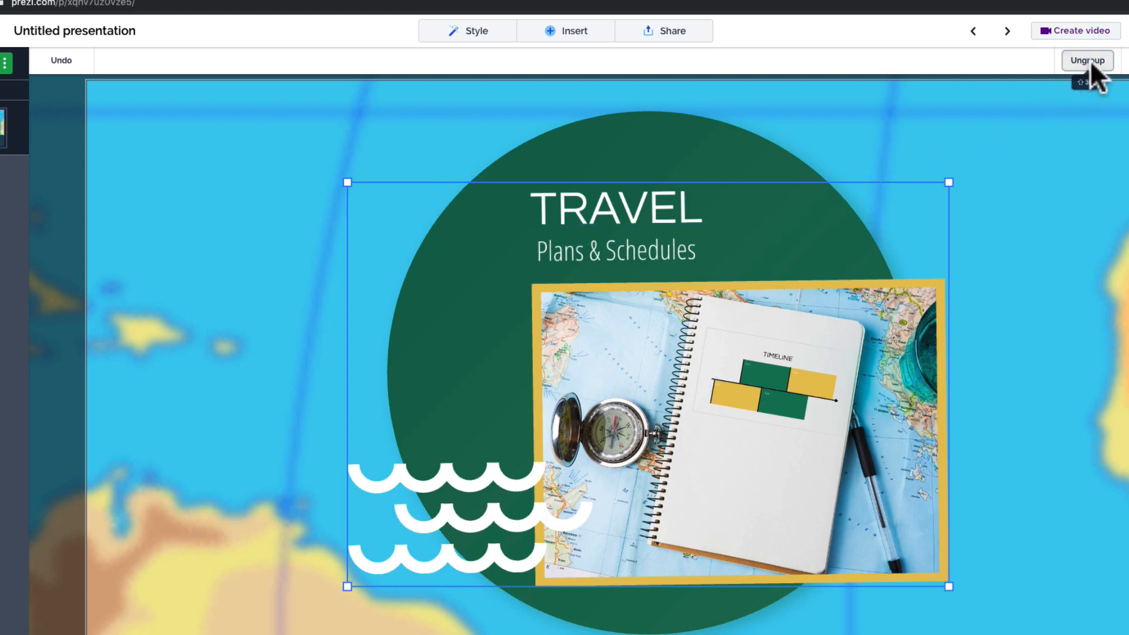
Ungroup so the title, photo and waves are separate objects again.
{"action": "left_click", "coordinate": [1086, 60]}
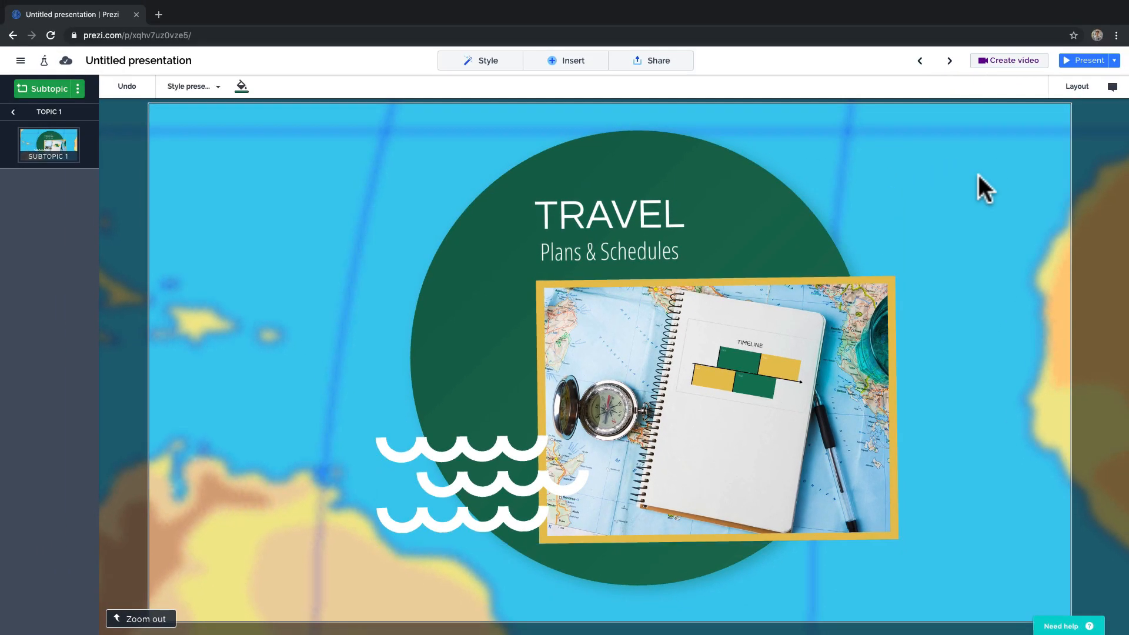